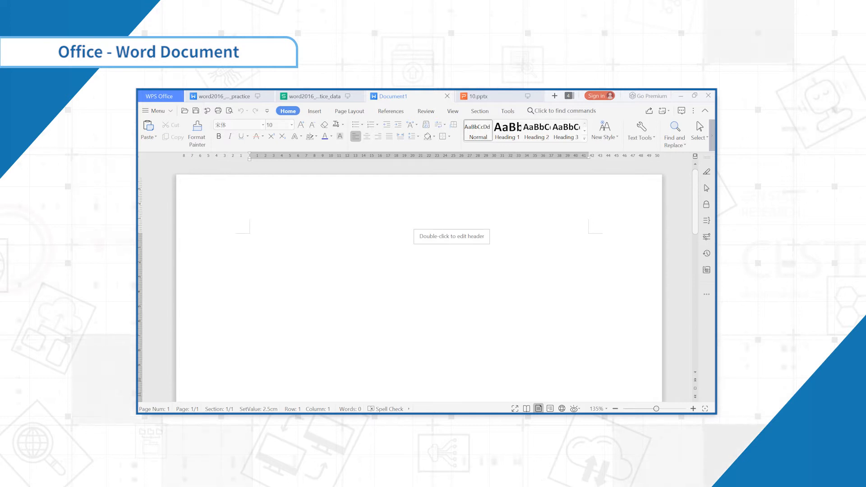
# - Open the Section cover page gallery and scroll down to the Thesis designs
pyautogui.click(479, 111)
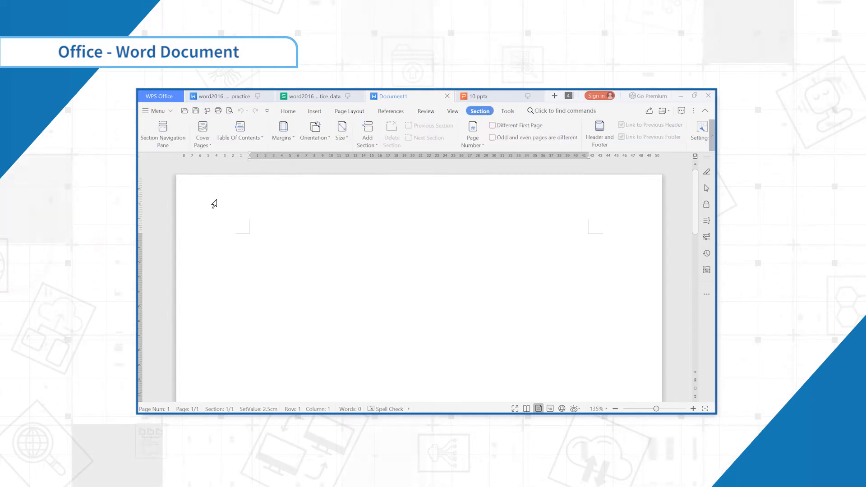
pyautogui.click(202, 133)
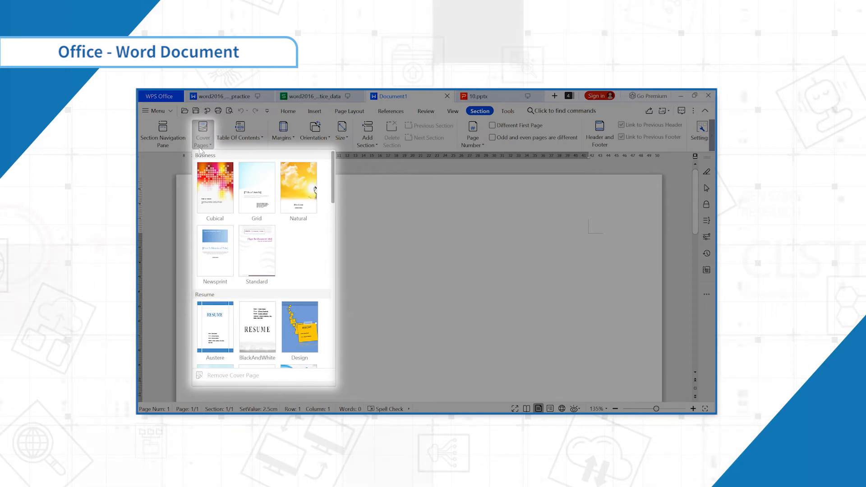
pyautogui.scroll(-3)
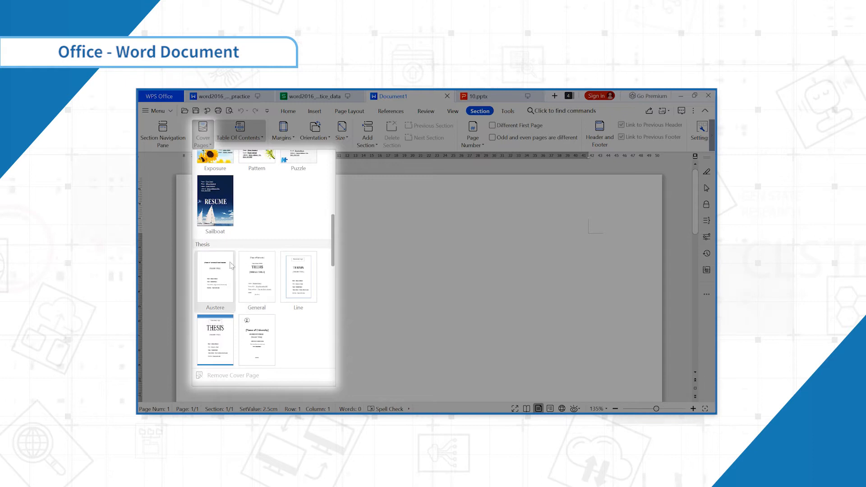
# - Insert the Austere thesis cover and replace [Name of University] with 'Jinan'
pyautogui.click(256, 275)
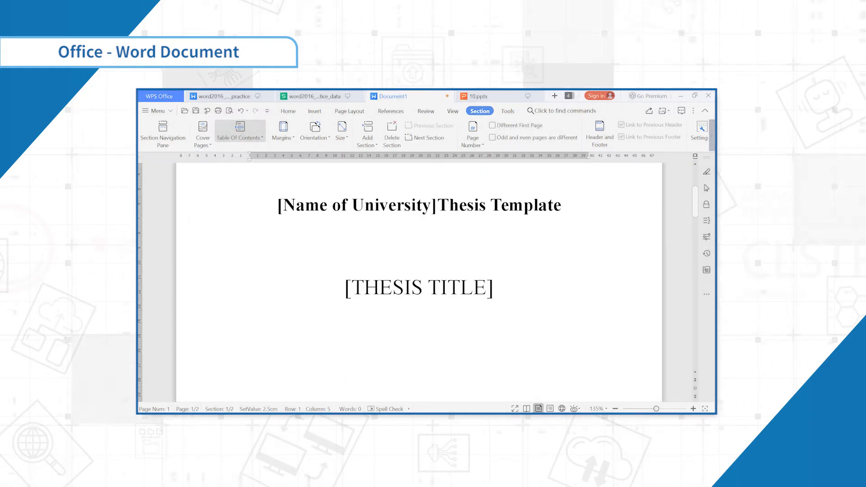
pyautogui.doubleClick(353, 204)
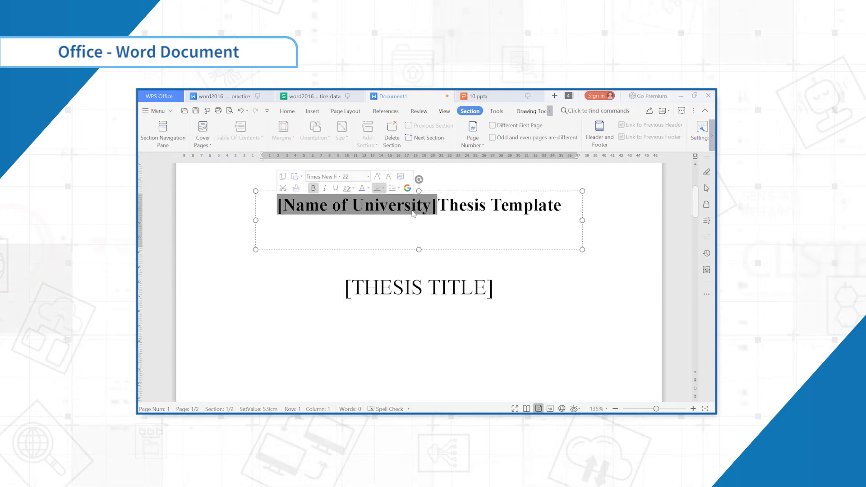
pyautogui.write('Jinan Thesis Template')
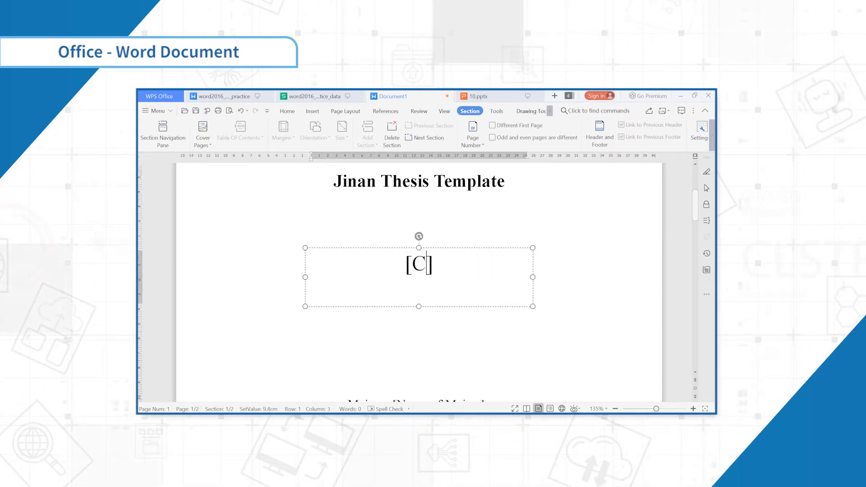
# - Change the thesis title to 'Case Study' with heading 'Jinan Thesis Template'
pyautogui.write('ase')
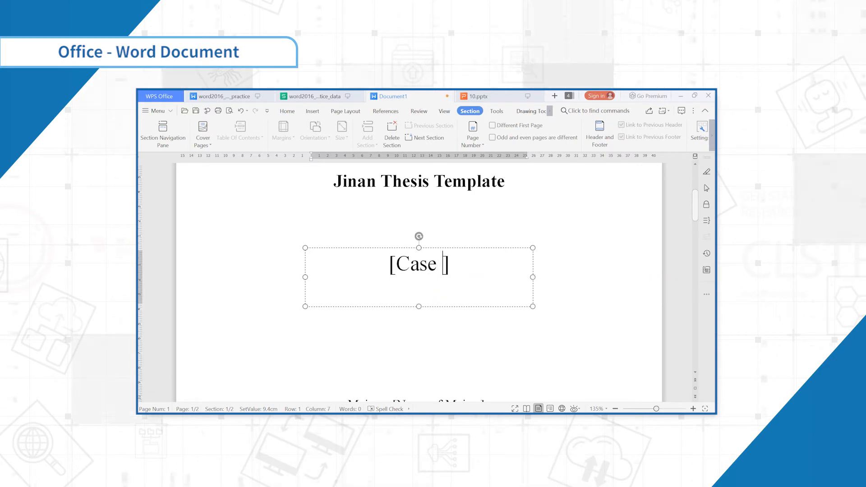
pyautogui.write("Stu'd'y")
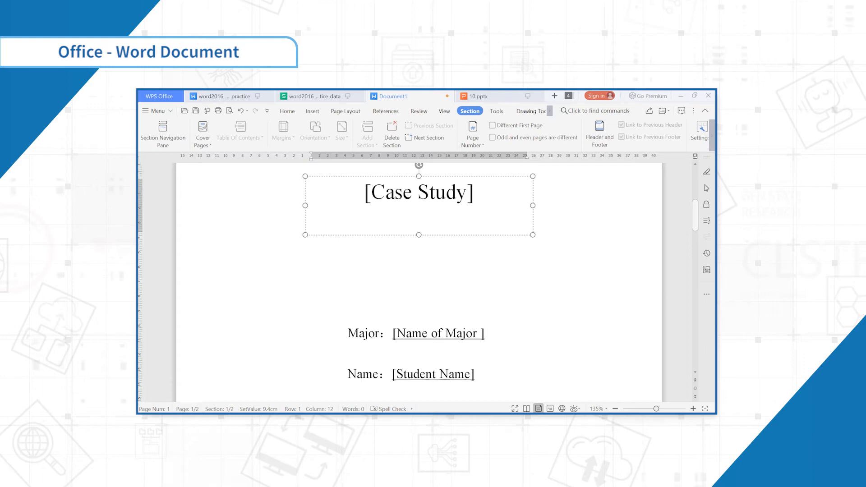
pyautogui.write('Jinan Thesis Template')
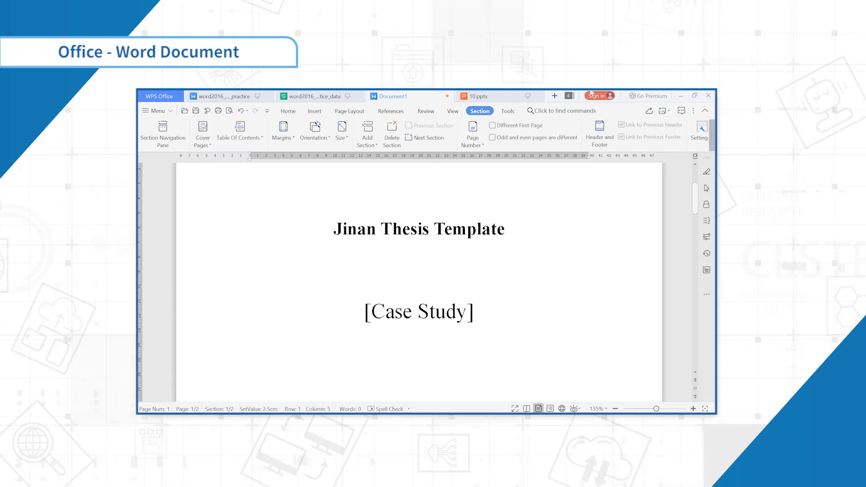
# - Switch to the Ballard Books sales report and open the Insert Chart gallery
pyautogui.click(221, 96)
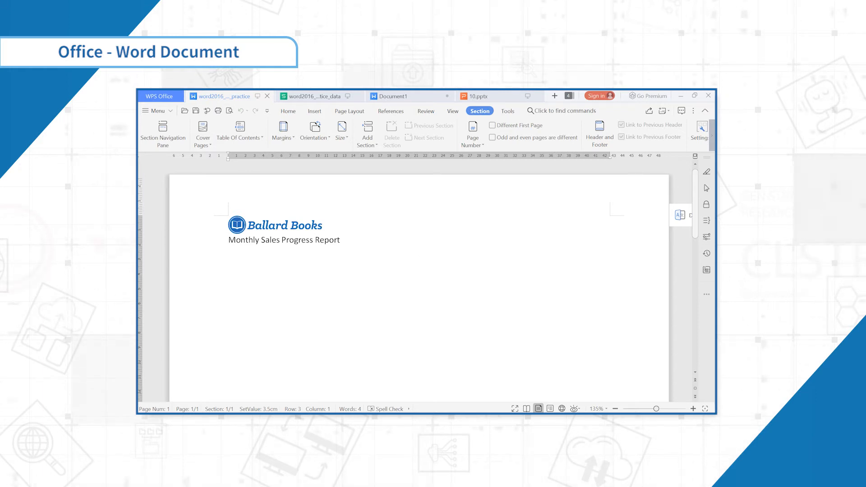
pyautogui.moveTo(314, 111)
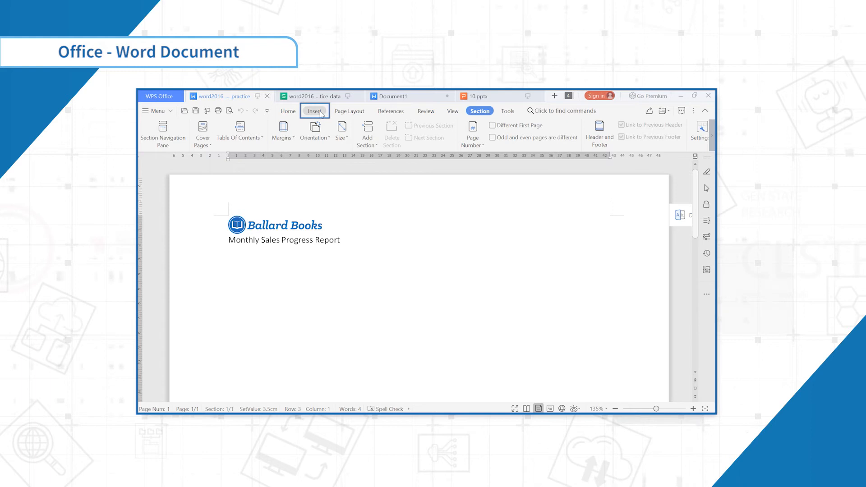
pyautogui.click(314, 111)
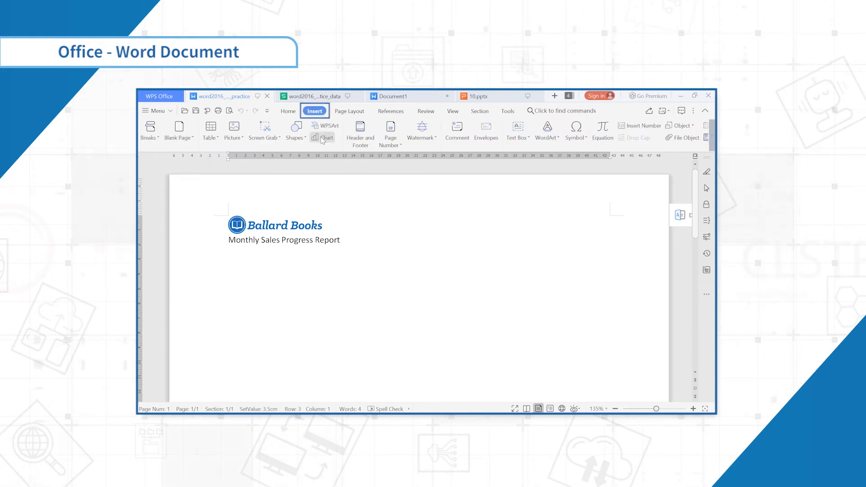
pyautogui.click(325, 131)
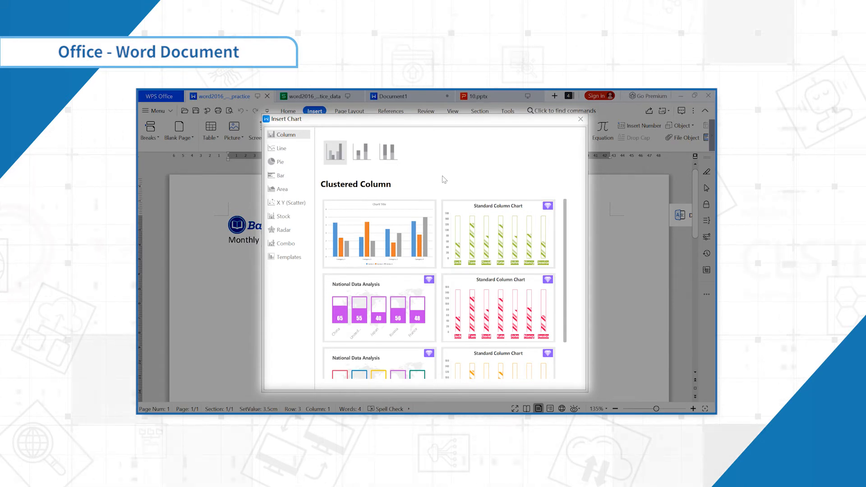
# - Browse the Line and Area chart styles, then insert a chart with its sample data sheet
pyautogui.click(281, 148)
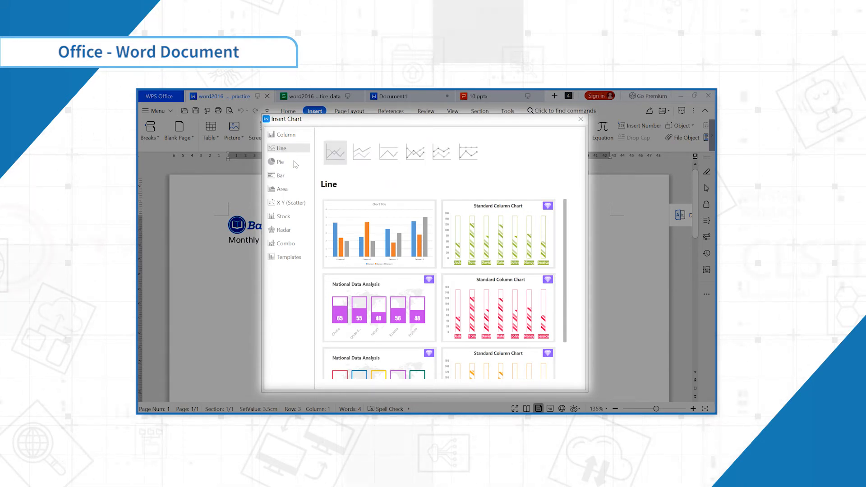
pyautogui.click(281, 188)
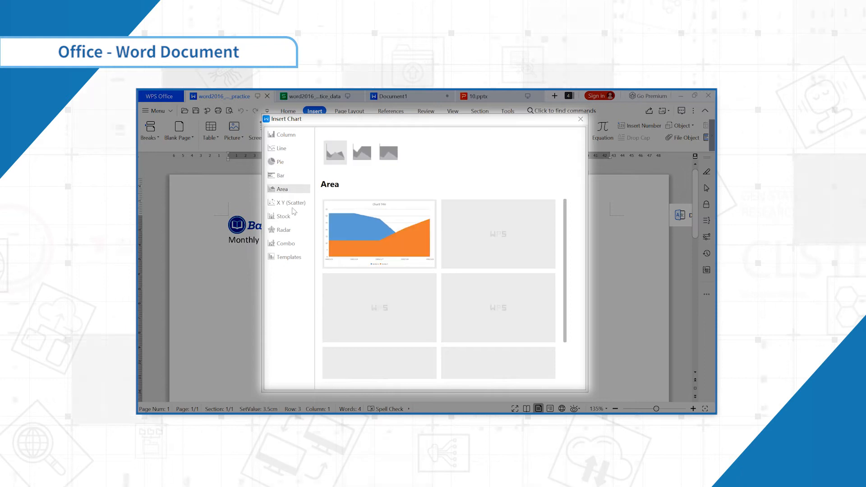
pyautogui.click(285, 134)
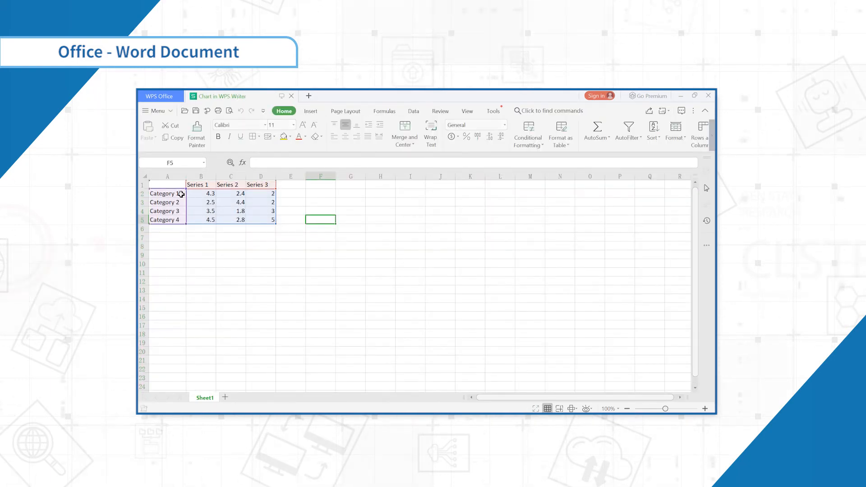
# - Select the chart data block A1:F12, close the data sheet and return to the report
pyautogui.moveTo(167, 185); pyautogui.dragTo(320, 282)
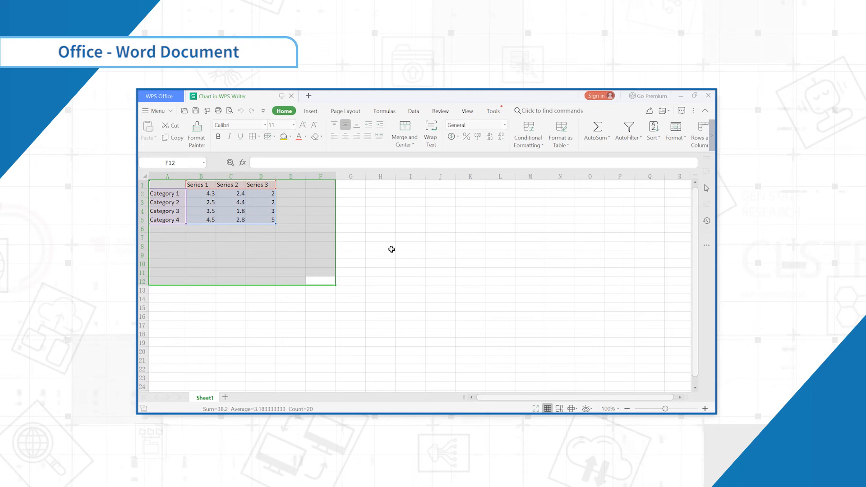
pyautogui.click(439, 262)
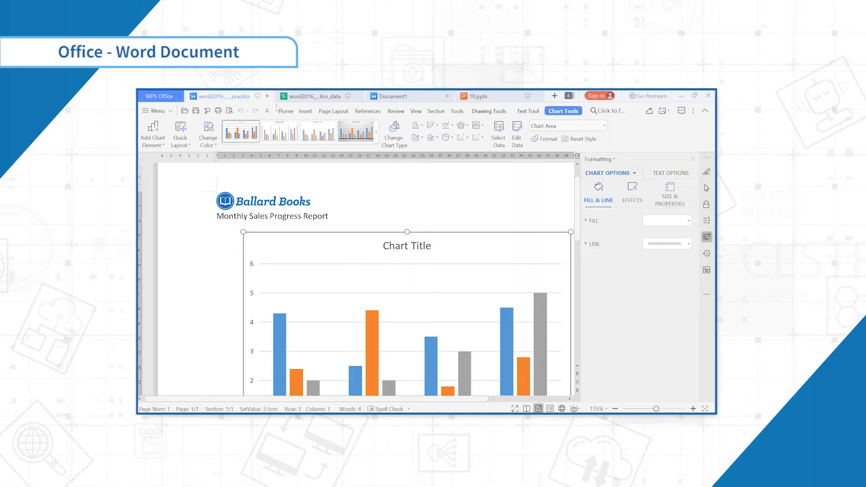
pyautogui.click(315, 96)
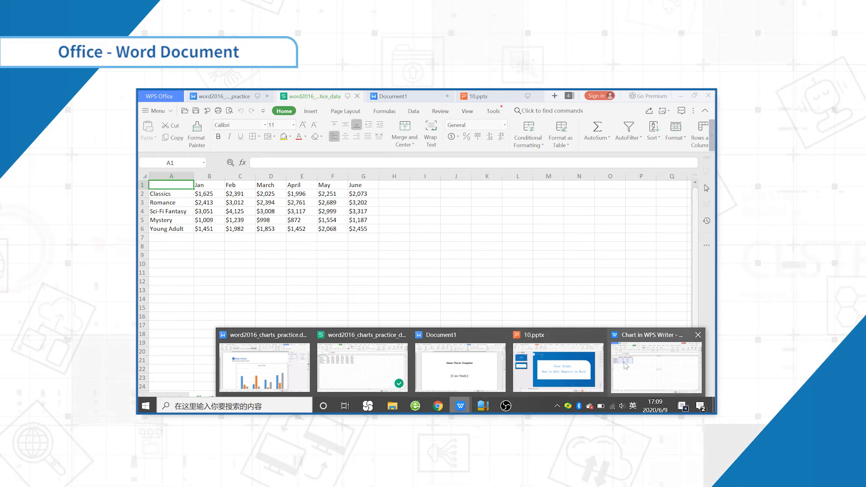
# - Copy the five book genre names and paste them over Category 1–4 in the chart data
pyautogui.moveTo(171, 193); pyautogui.dragTo(170, 220)
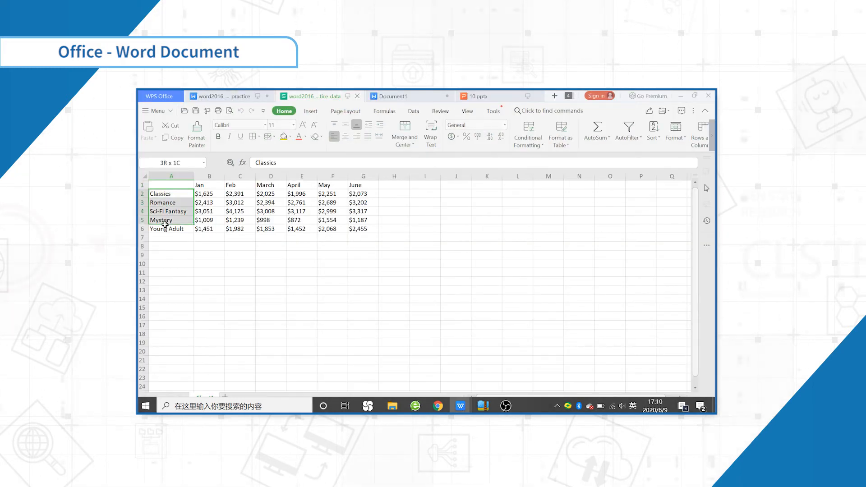
pyautogui.rightClick(161, 220)
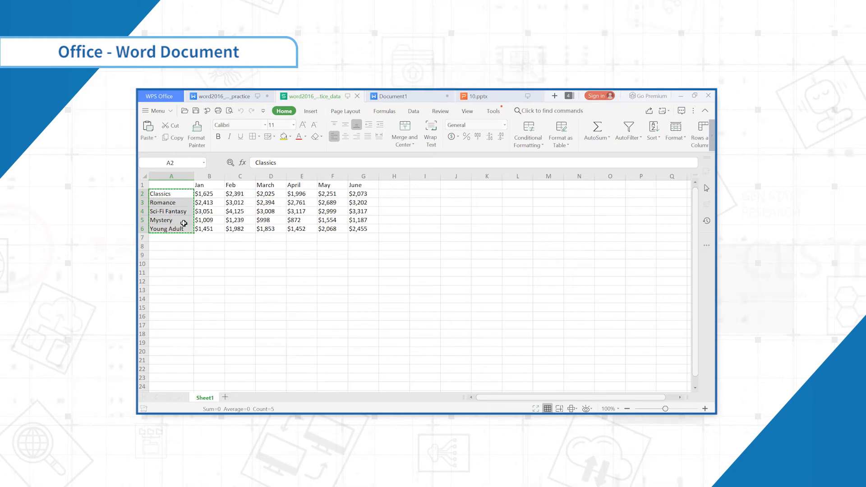
pyautogui.click(209, 237)
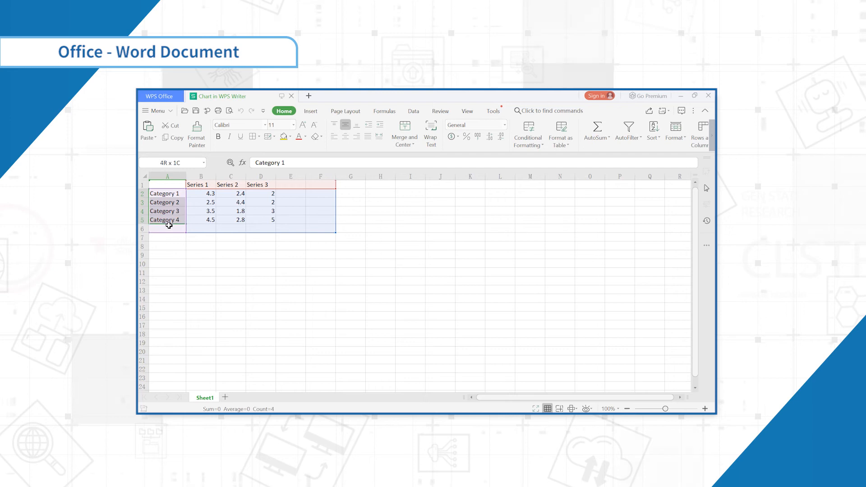
pyautogui.click(166, 194)
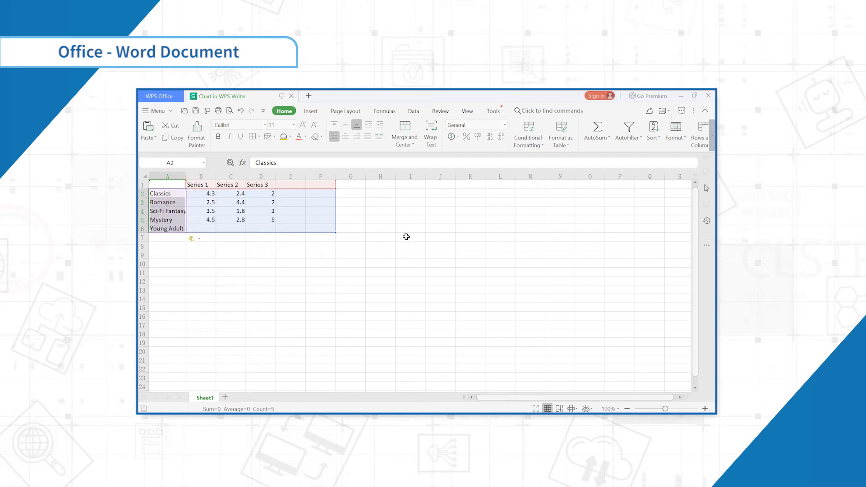
pyautogui.click(410, 237)
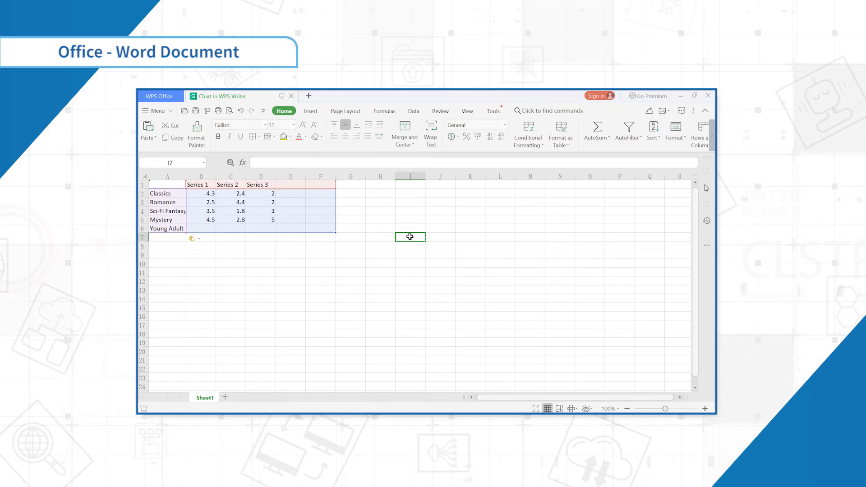
pyautogui.moveTo(455, 408)
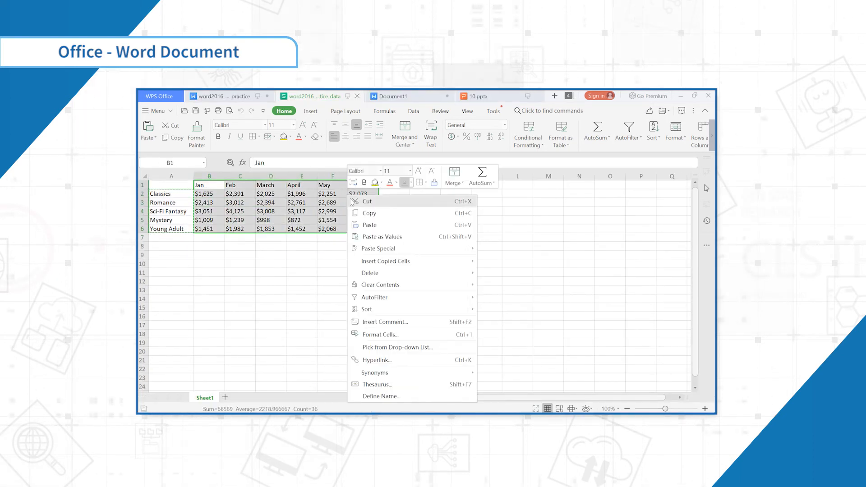
# - Paste the January–June sales figures into the chart data, then return to the Writer report
pyautogui.click(369, 225)
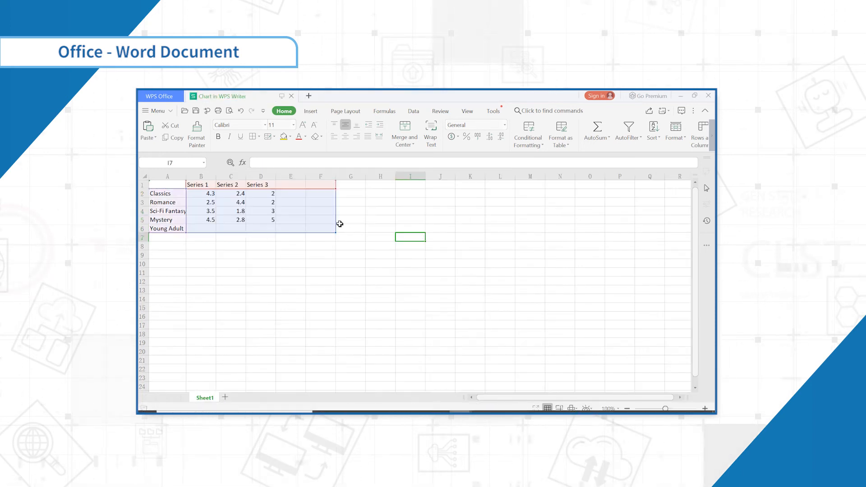
pyautogui.moveTo(339, 224); pyautogui.dragTo(348, 234)
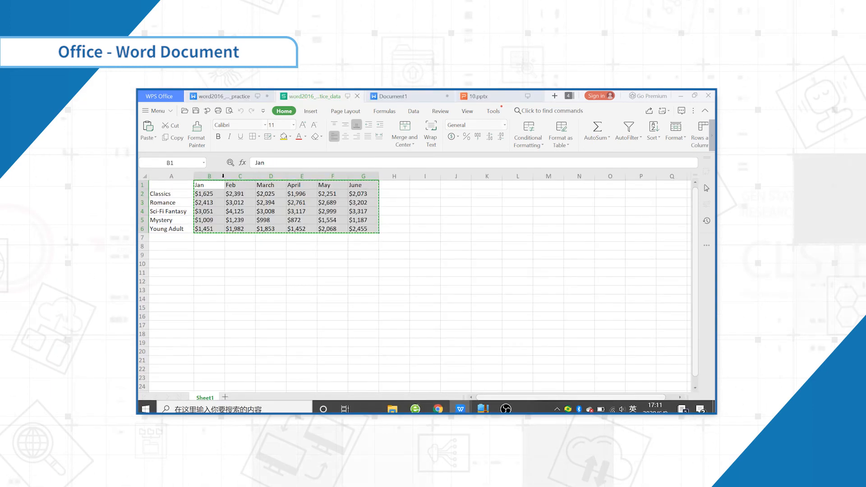
pyautogui.rightClick(303, 211)
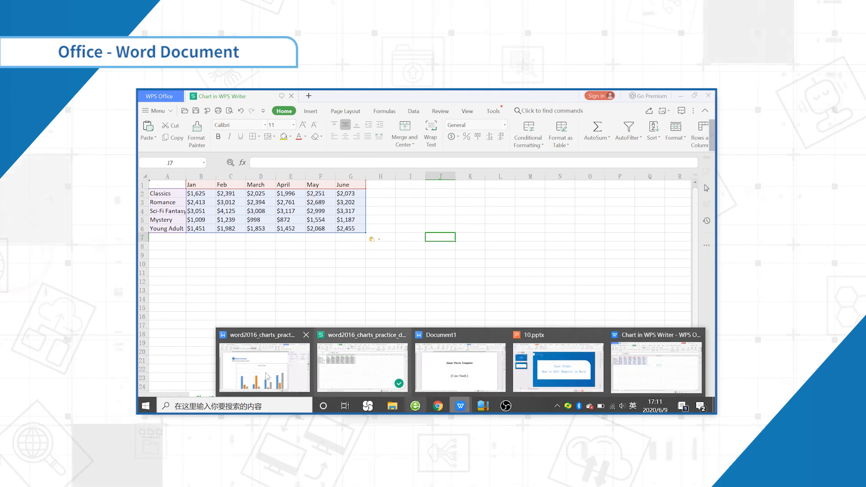
pyautogui.click(265, 367)
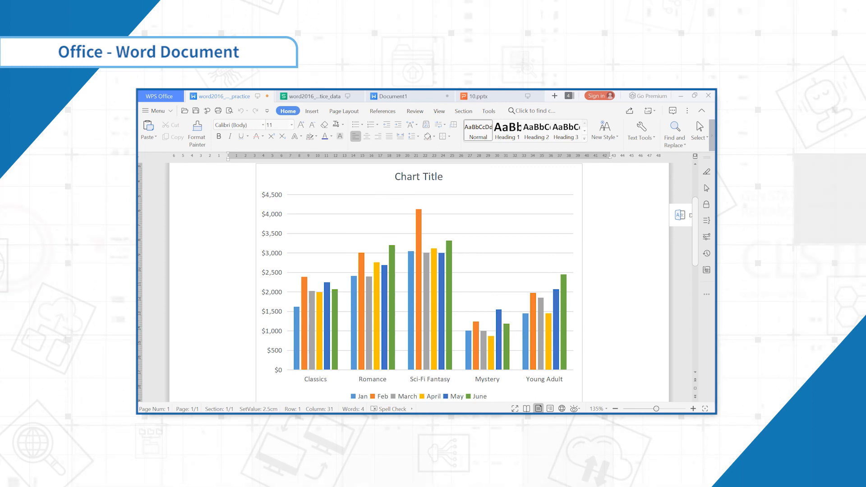
# - Switch the sales chart from clustered columns to a basic line chart
pyautogui.click(418, 248)
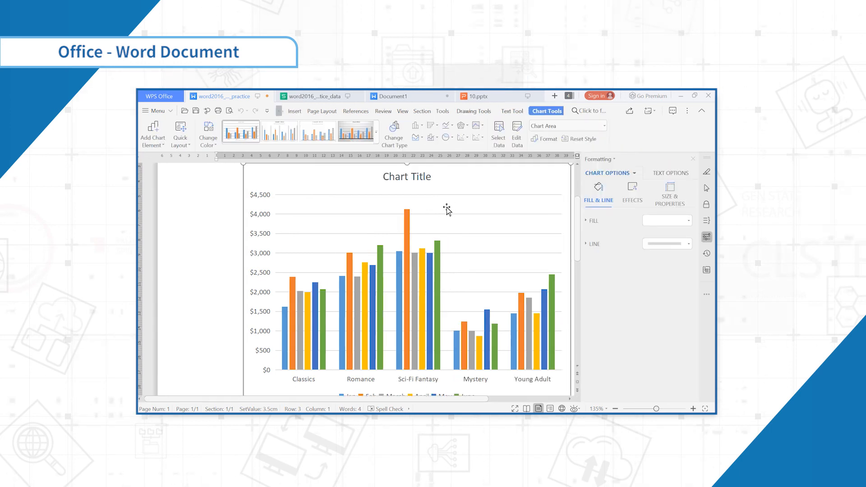
pyautogui.moveTo(394, 132)
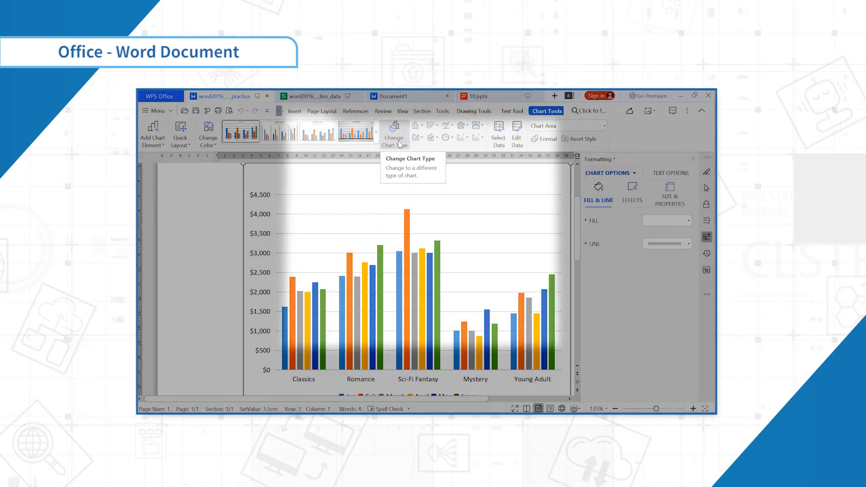
pyautogui.click(393, 134)
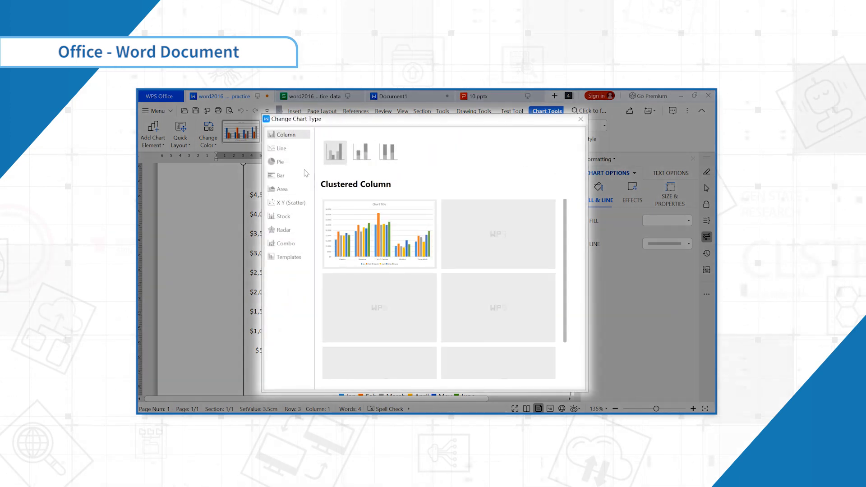
pyautogui.click(282, 148)
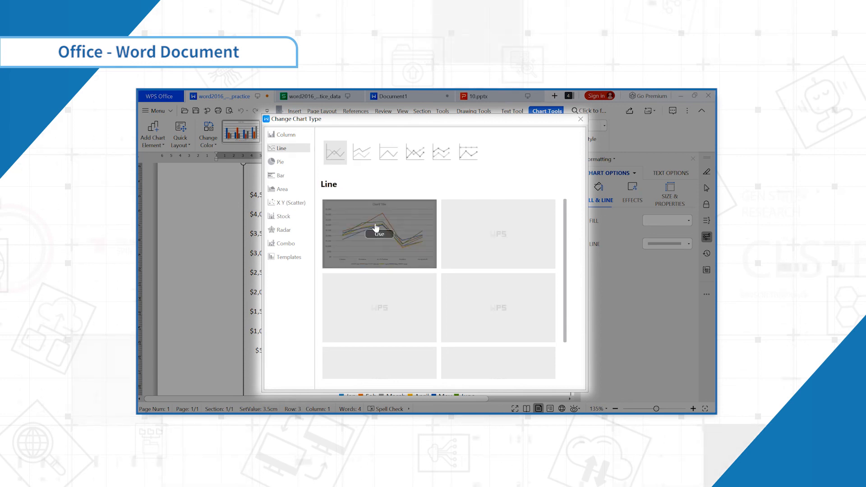
pyautogui.click(379, 234)
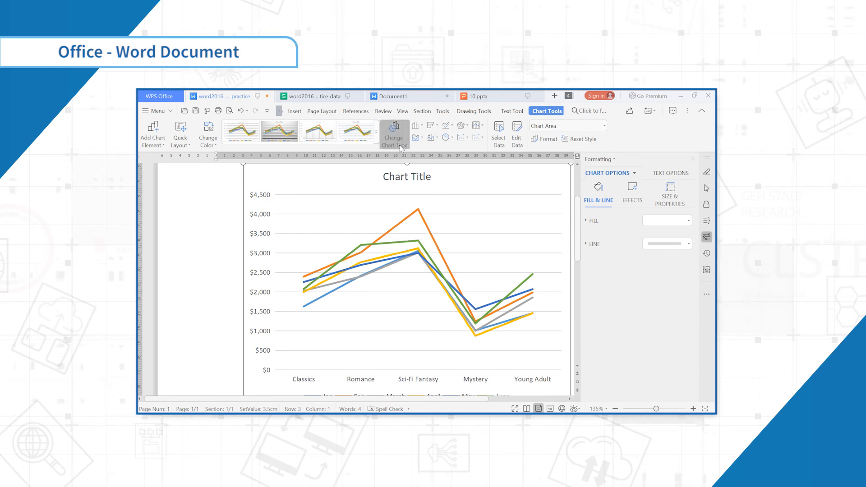
pyautogui.click(393, 133)
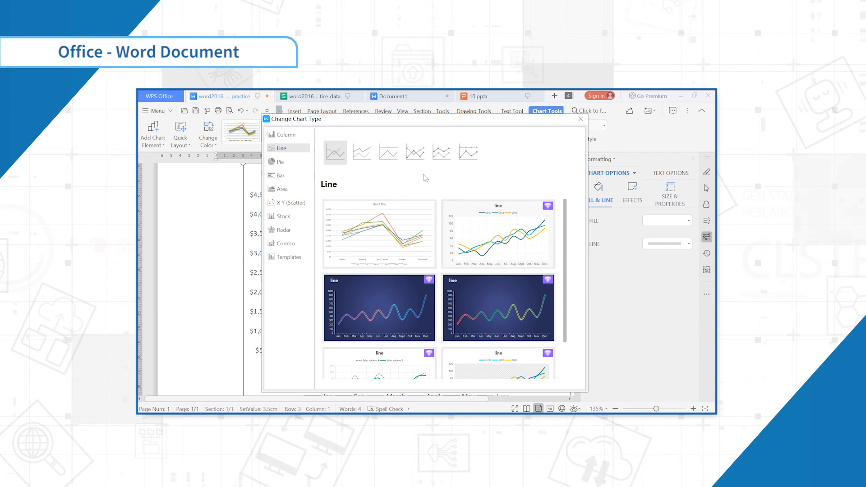
pyautogui.moveTo(403, 212)
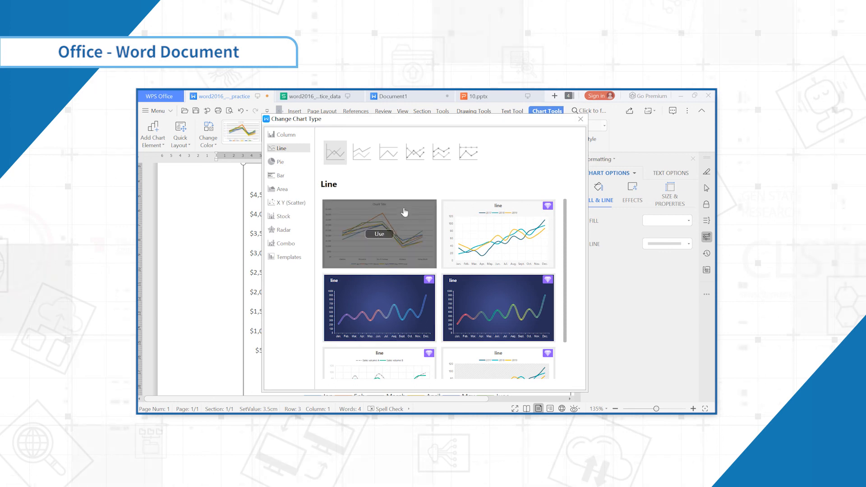
pyautogui.click(378, 234)
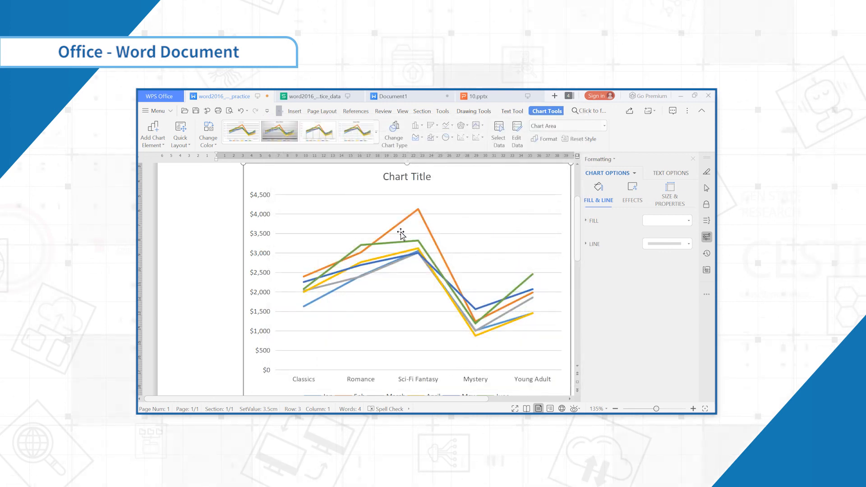